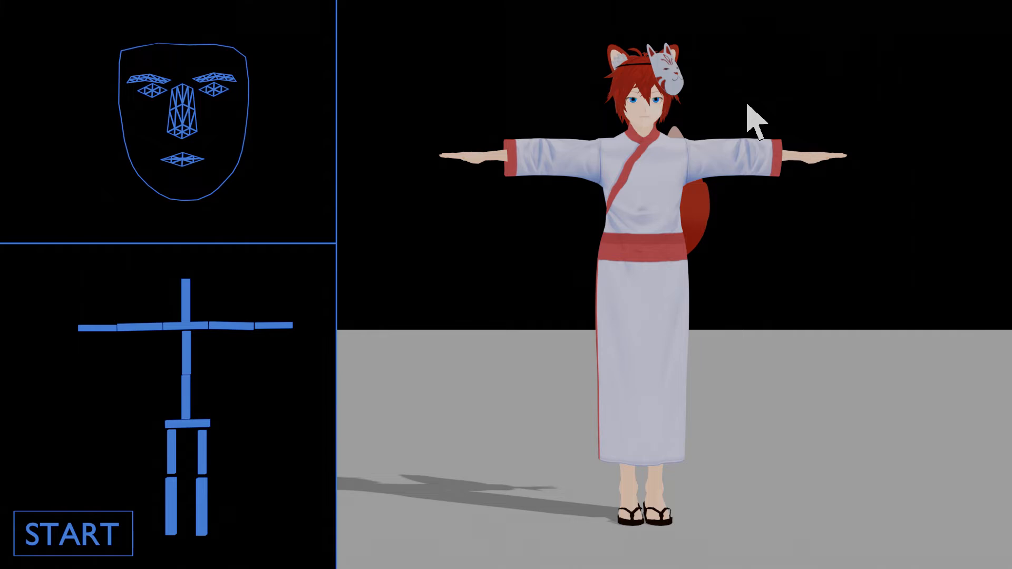
{"action": "mouse_move", "coordinate": [332, 406]}
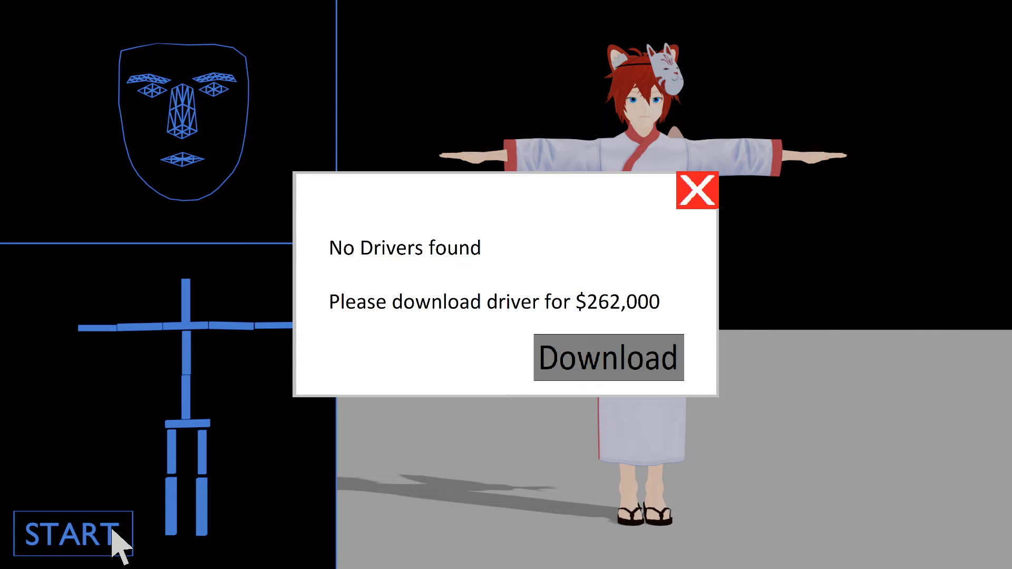
Dismiss the No Drivers found dialog so the firewall virus warning appears
{"action": "left_click", "coordinate": [607, 359]}
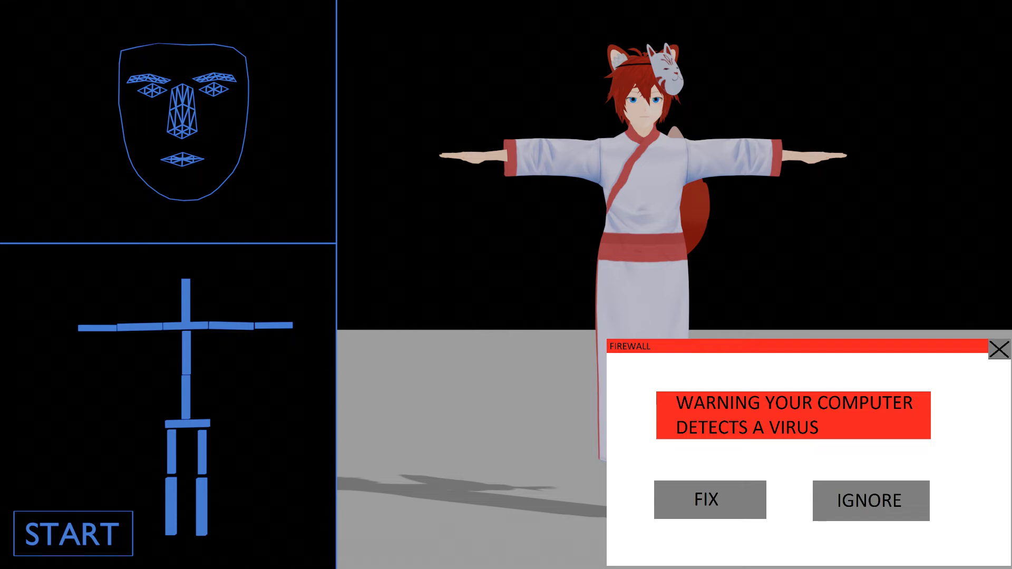
Dismiss the firewall warning and start tracking again until the Error popups swarm the avatar
{"action": "left_click", "coordinate": [998, 349]}
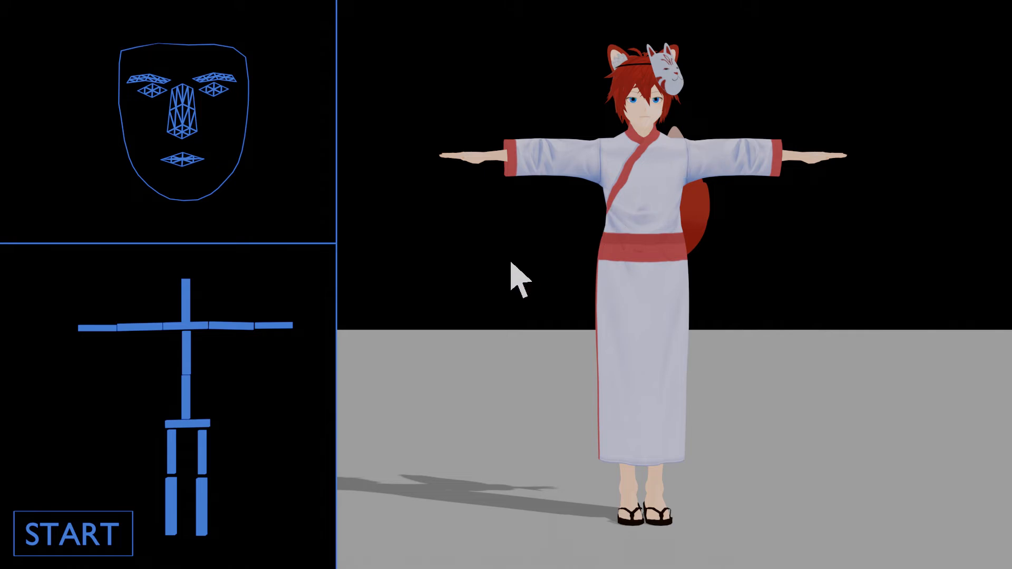
{"action": "left_click", "coordinate": [73, 533]}
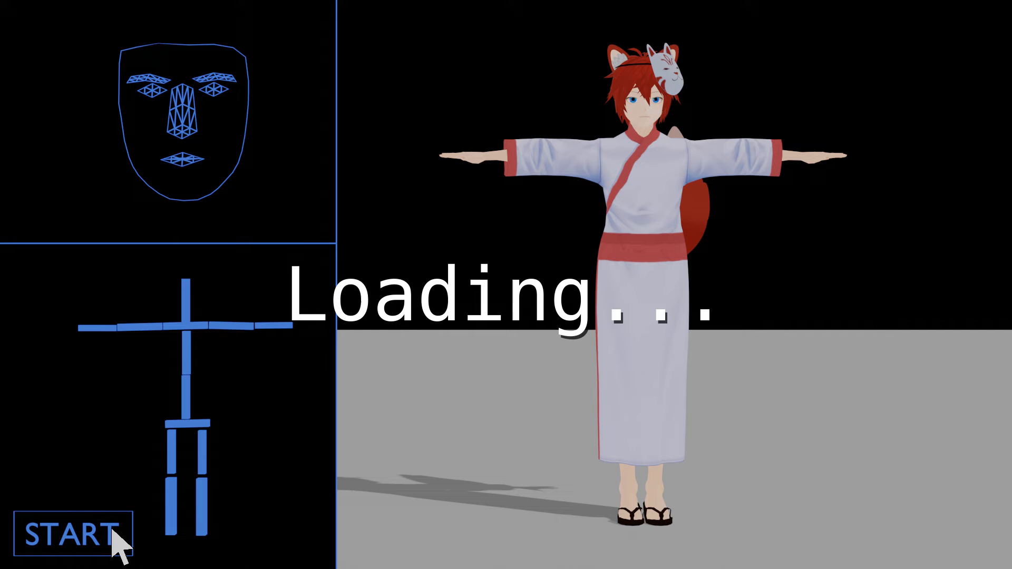
{"action": "left_click", "coordinate": [71, 534]}
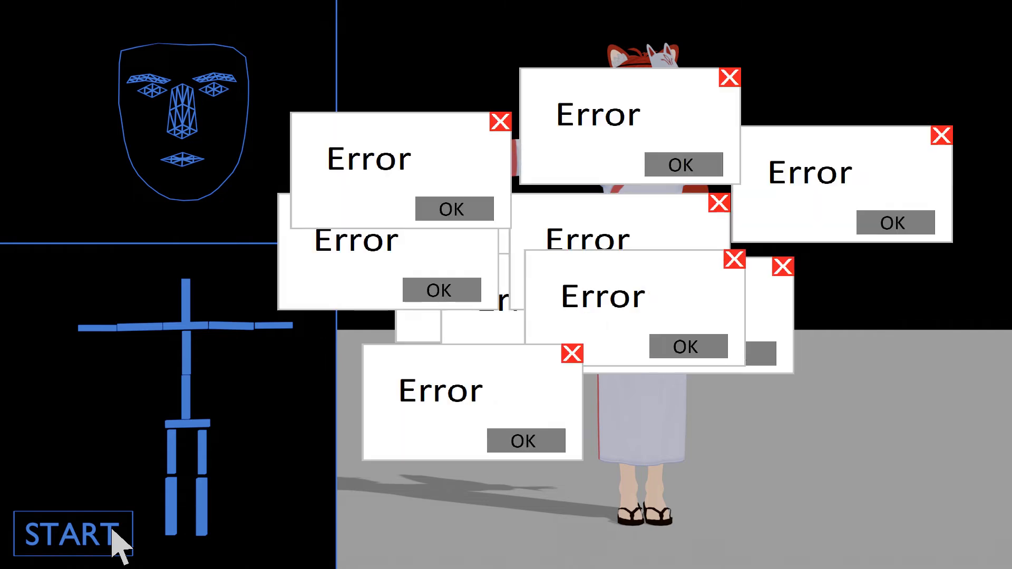
{"action": "left_click", "coordinate": [70, 534]}
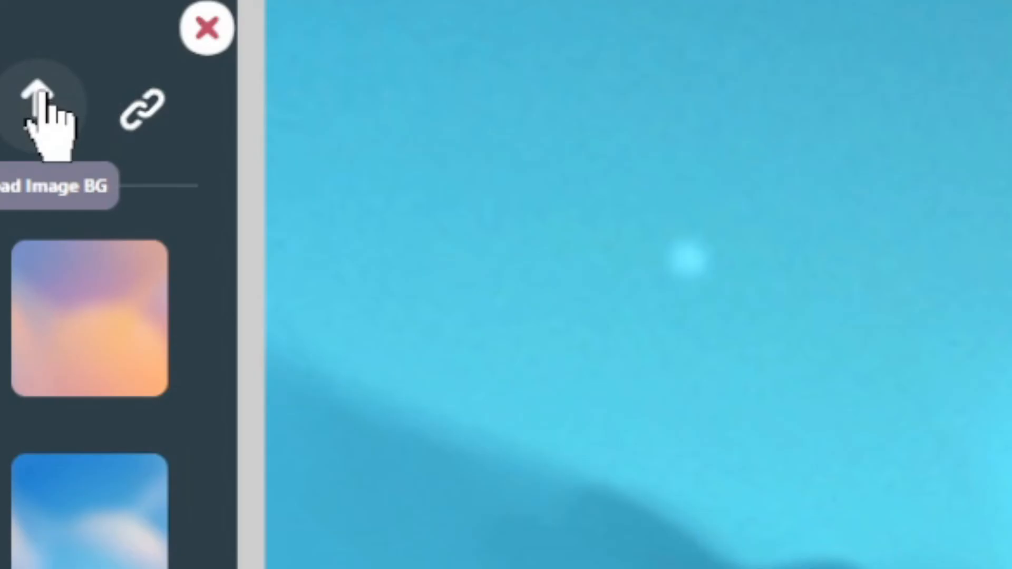
Close the background options panel, leaving the yukata avatar against the plain dark backdrop
{"action": "left_click", "coordinate": [207, 28]}
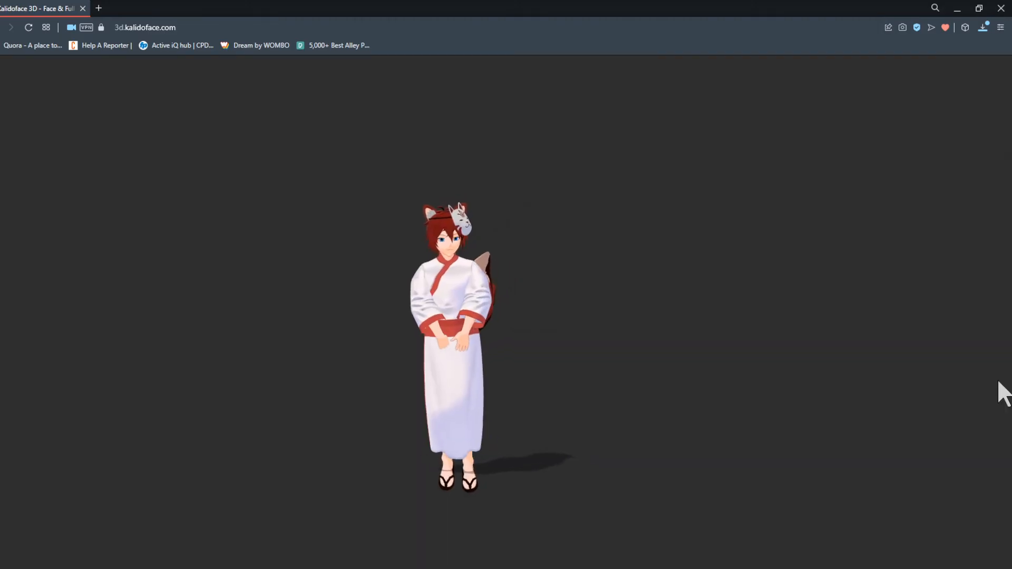